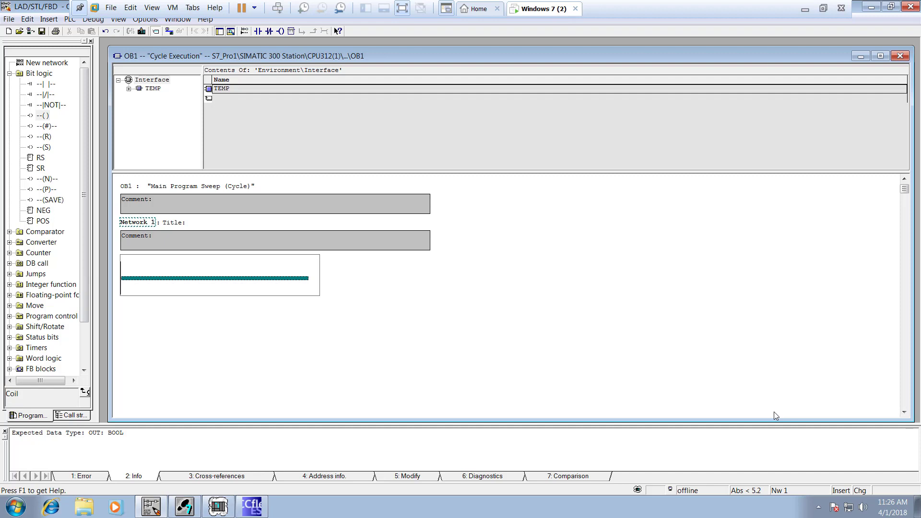
mouse_move(589, 387)
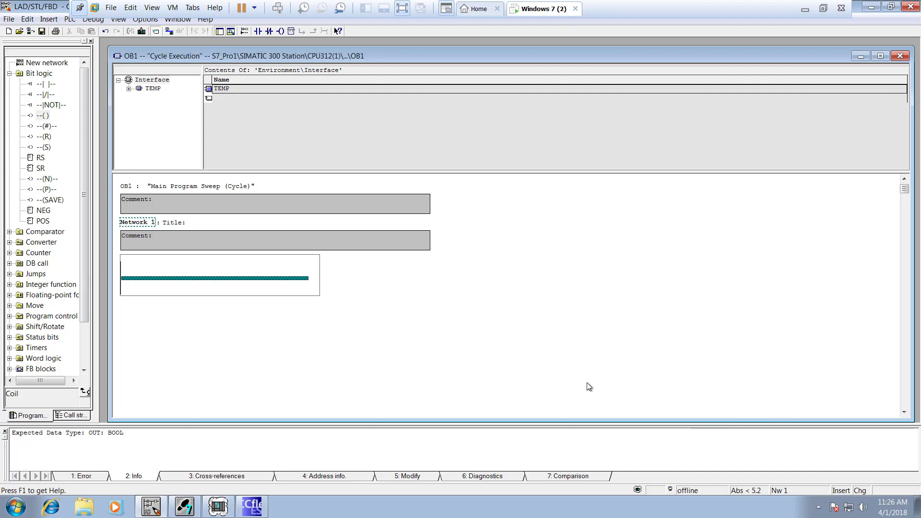
mouse_move(86, 189)
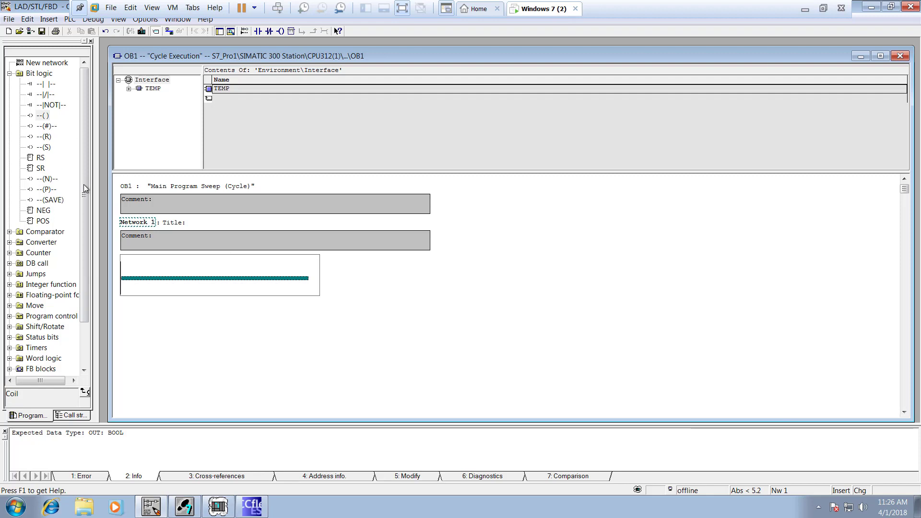
mouse_move(15, 302)
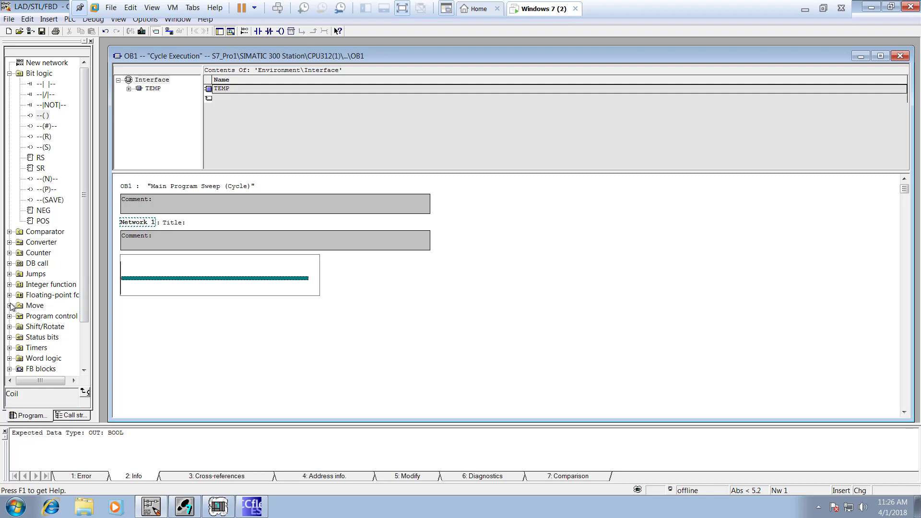
Insert a MOVE block into Network 1 with IW0 at IN and QW0 at OUT.
click(11, 305)
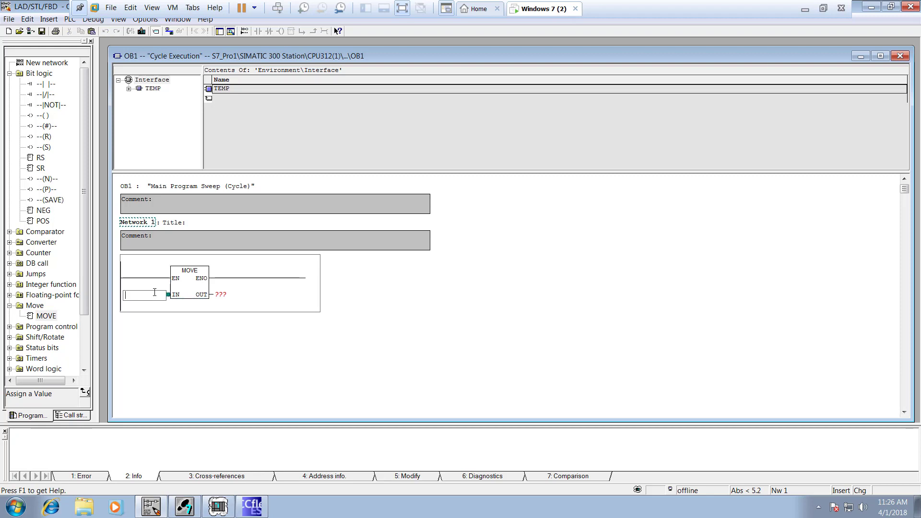
text(i)
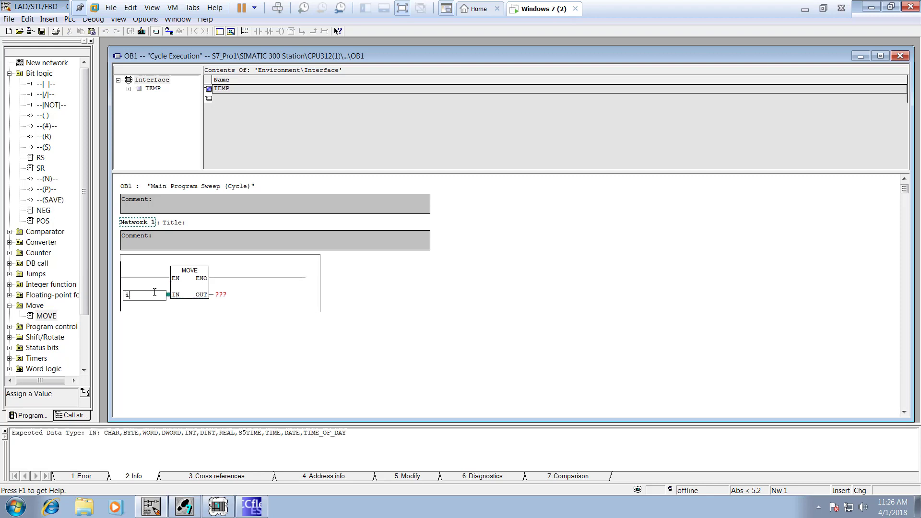
text(i)
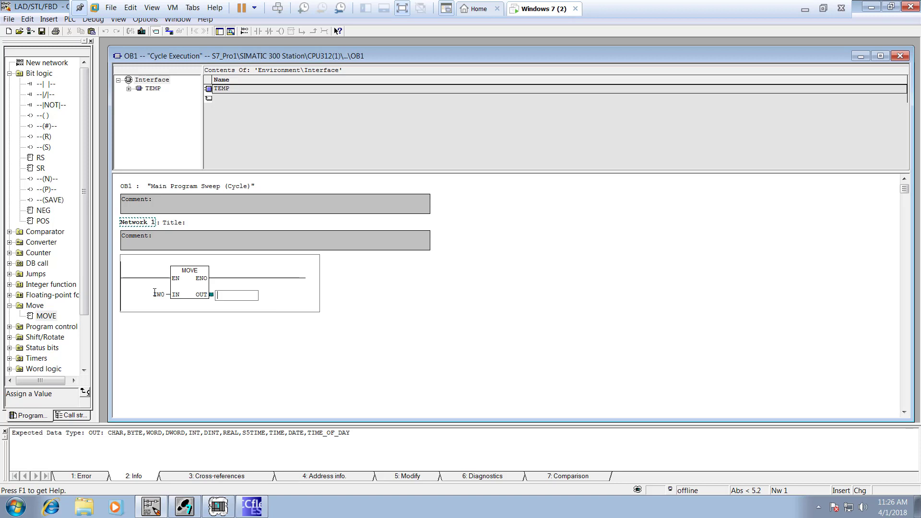
text(q)
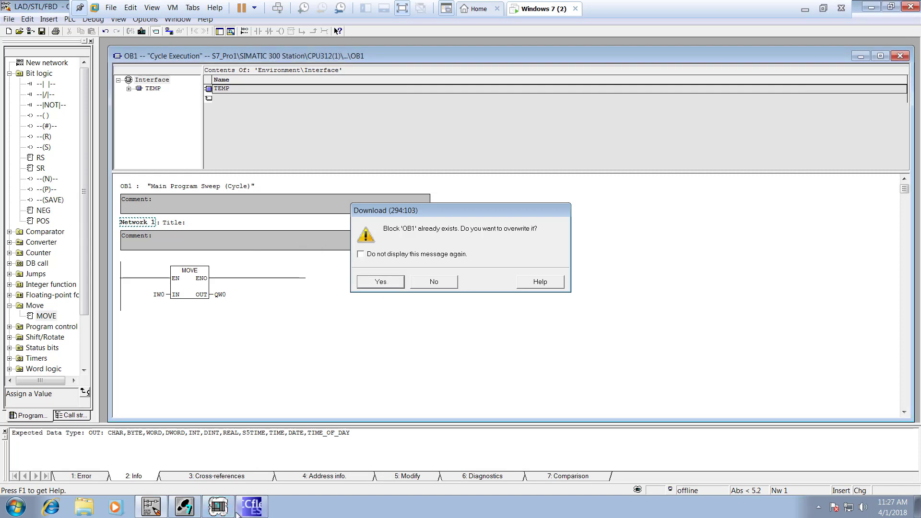
Overwrite OB1 on the simulated PLC, switch the CPU to RUN, and show IW 0 in decimal.
click(379, 282)
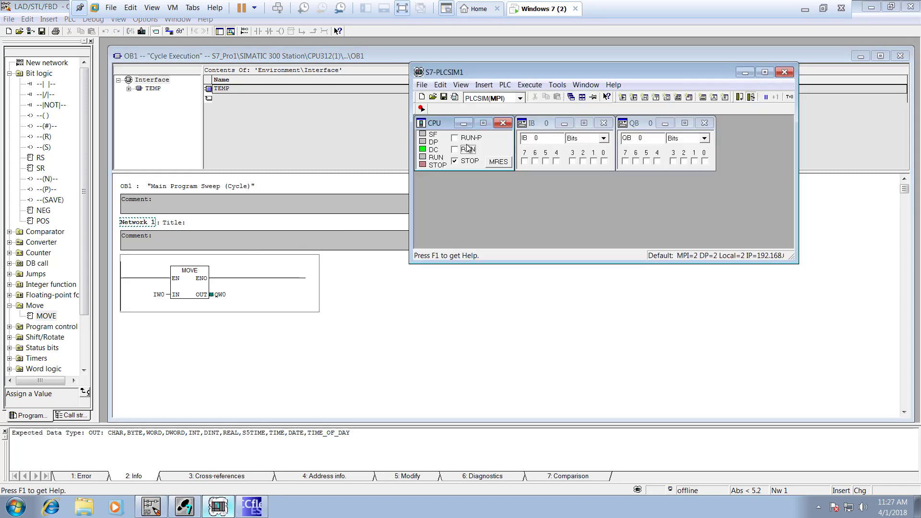
click(454, 149)
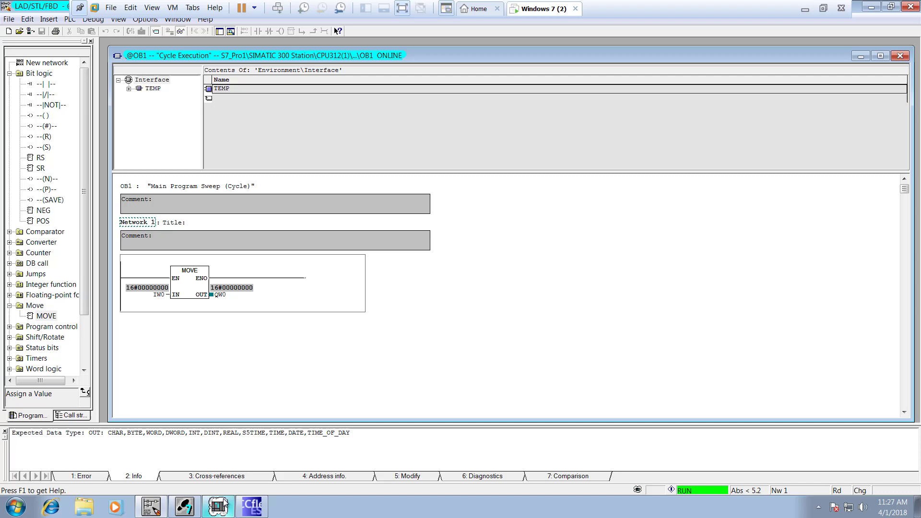
click(218, 507)
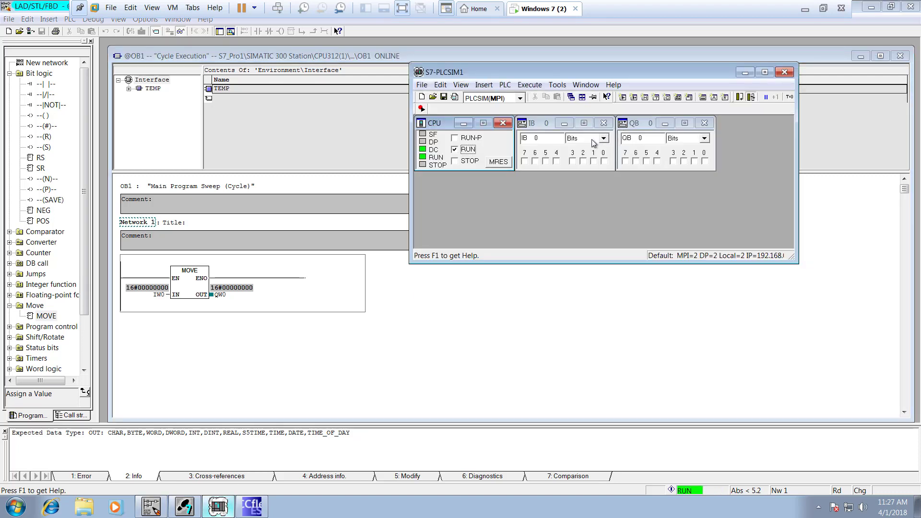
click(603, 138)
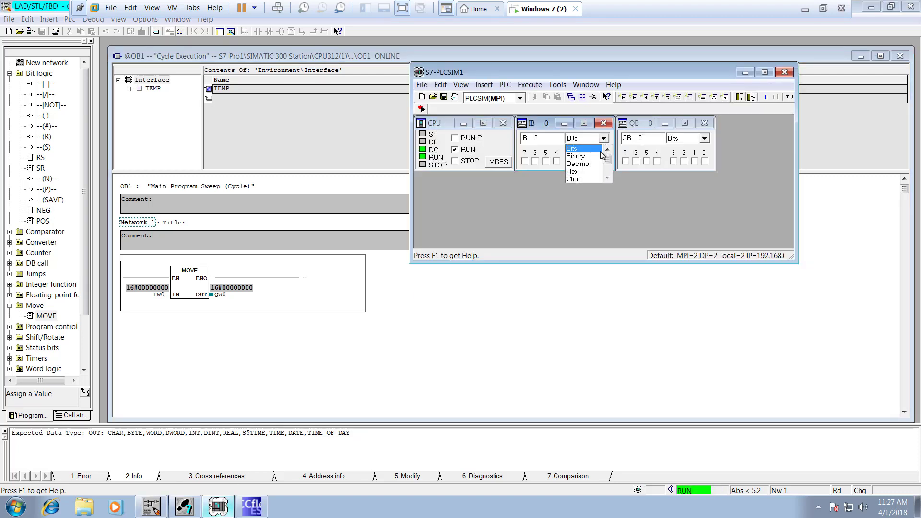
click(578, 163)
text(W)
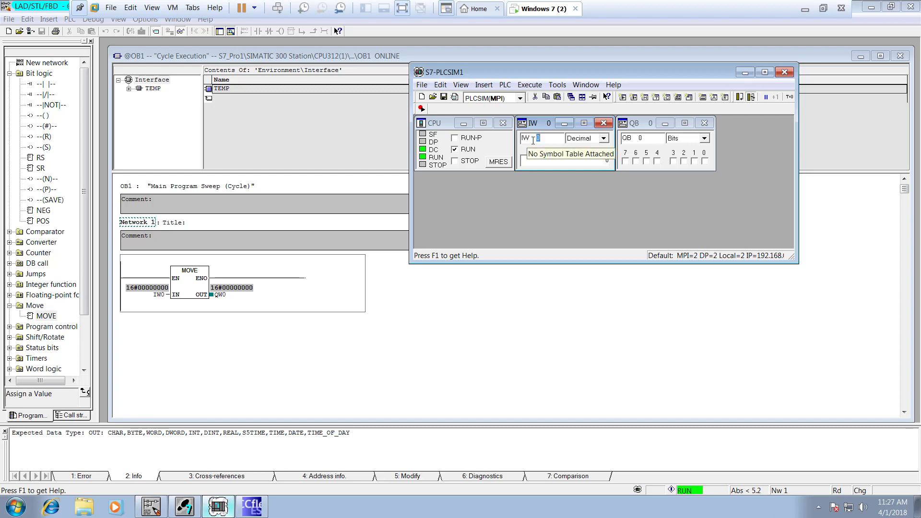
Drive IW 0 with a Slider:Dec control and show OB1's monitored values in decimal.
click(604, 138)
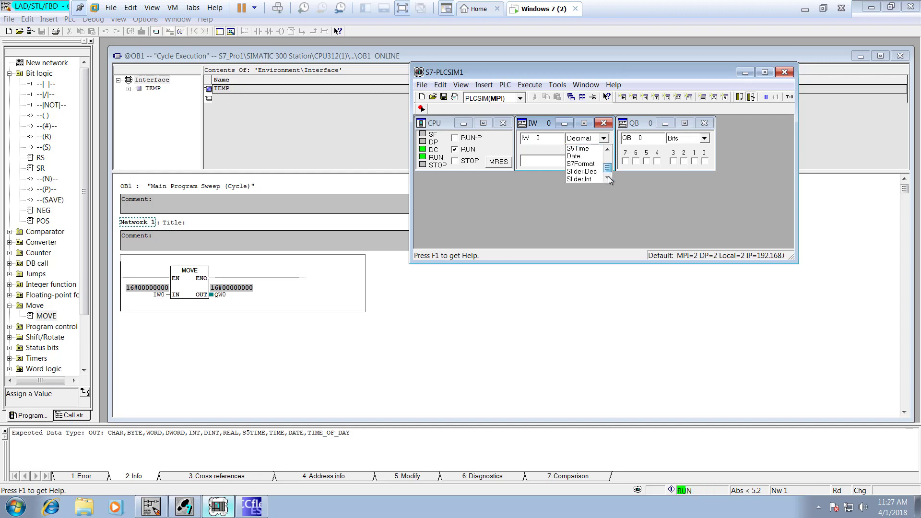
click(580, 172)
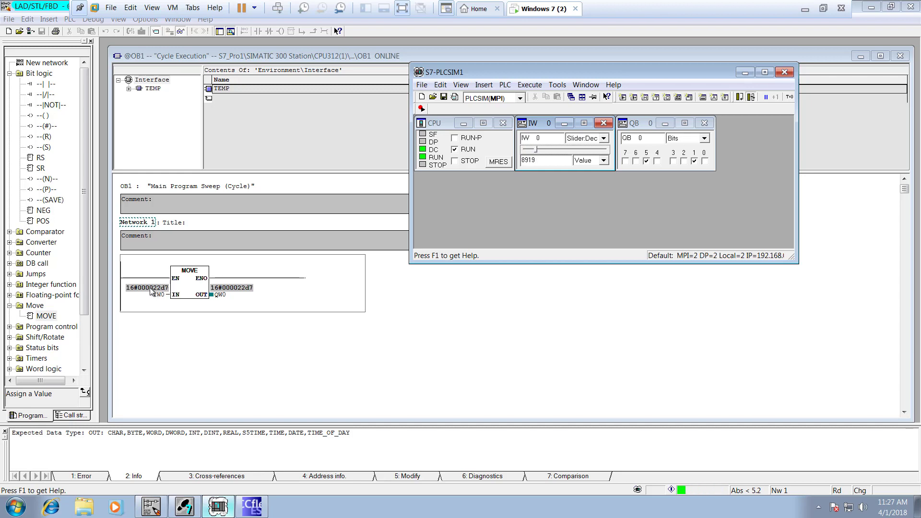
right_click(149, 291)
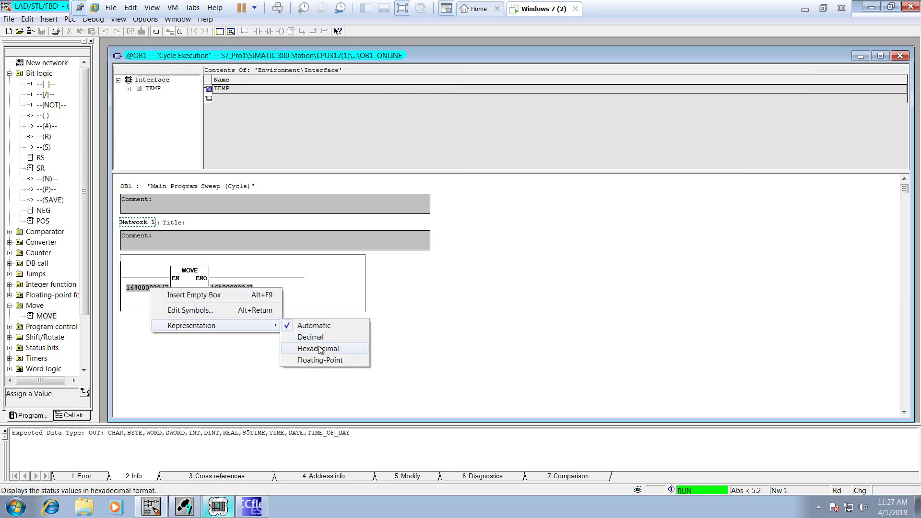
click(310, 337)
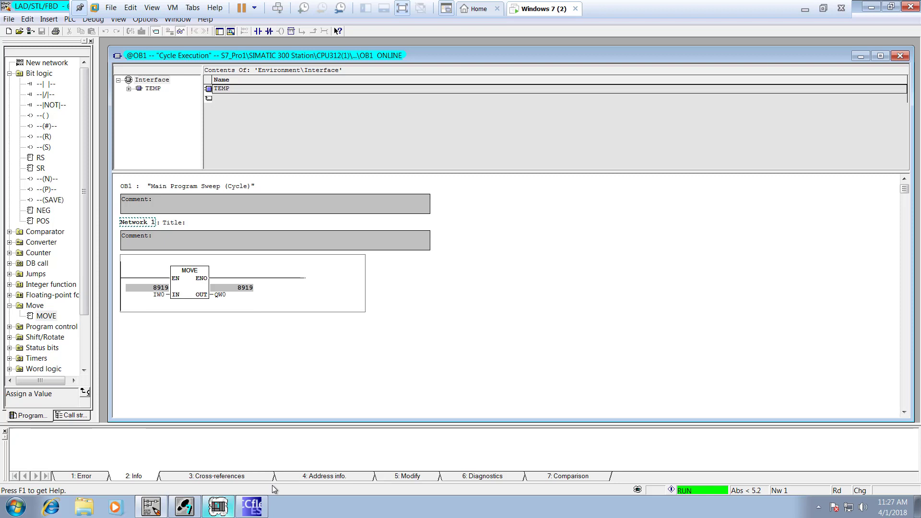
click(217, 506)
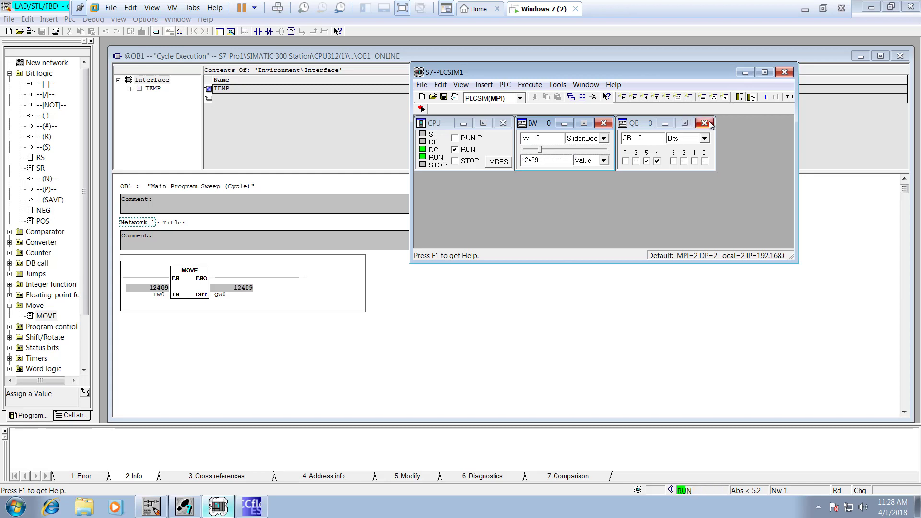
Close the output byte monitoring window in S7-PLCSIM.
click(710, 123)
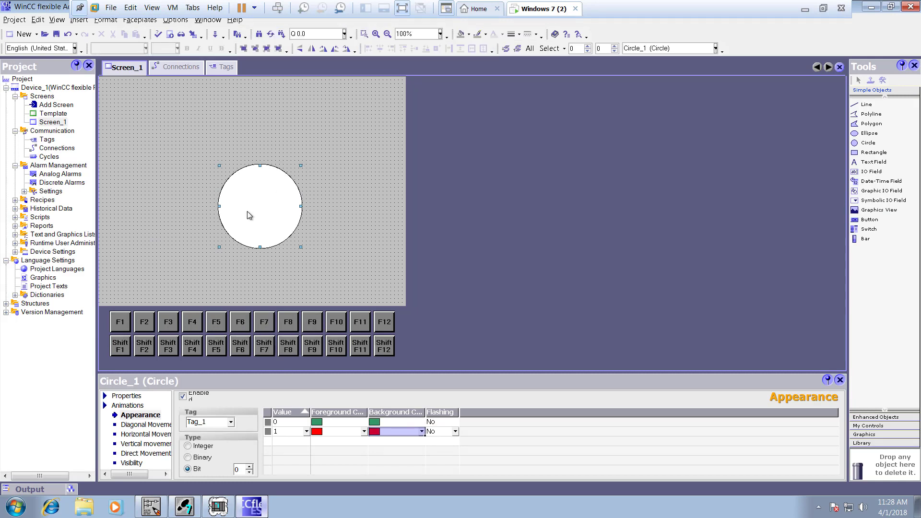
mouse_move(248, 211)
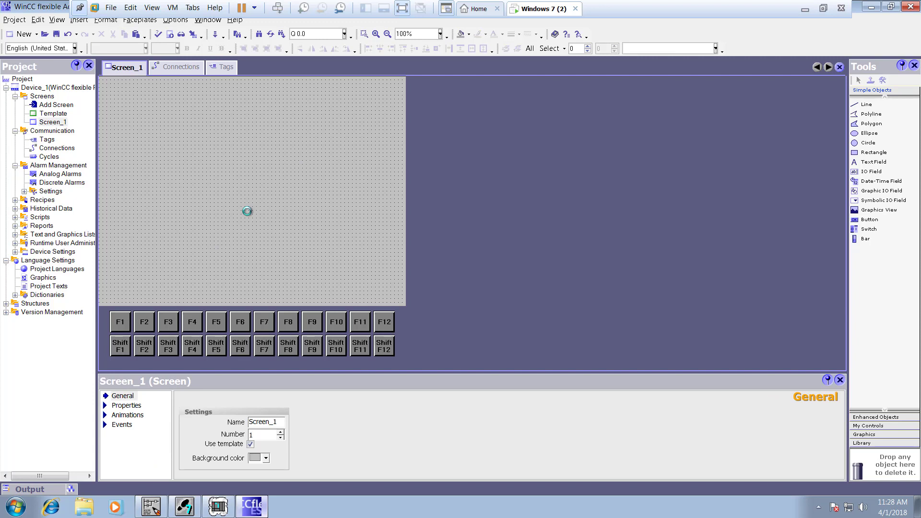
mouse_move(685, 138)
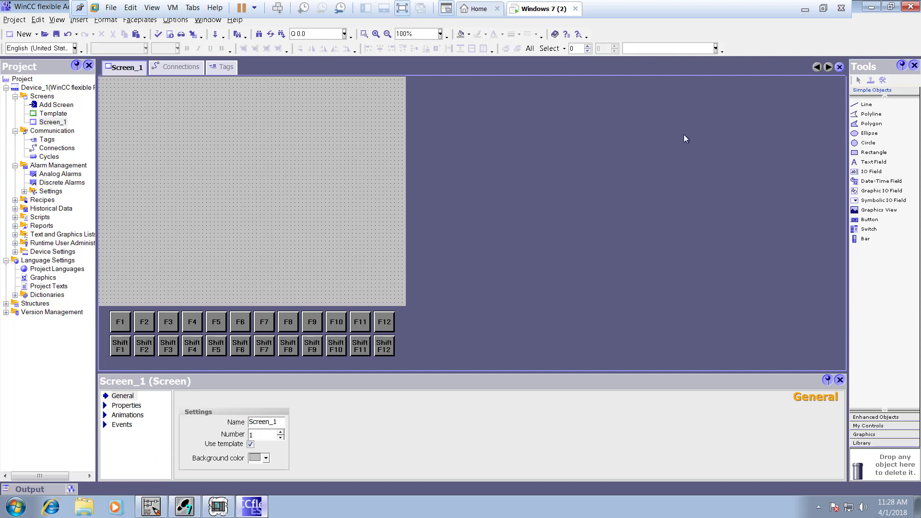
Open the Tags editor showing Tag_1 at Q 0.0 and Tag_2 at Q 0.1.
click(57, 148)
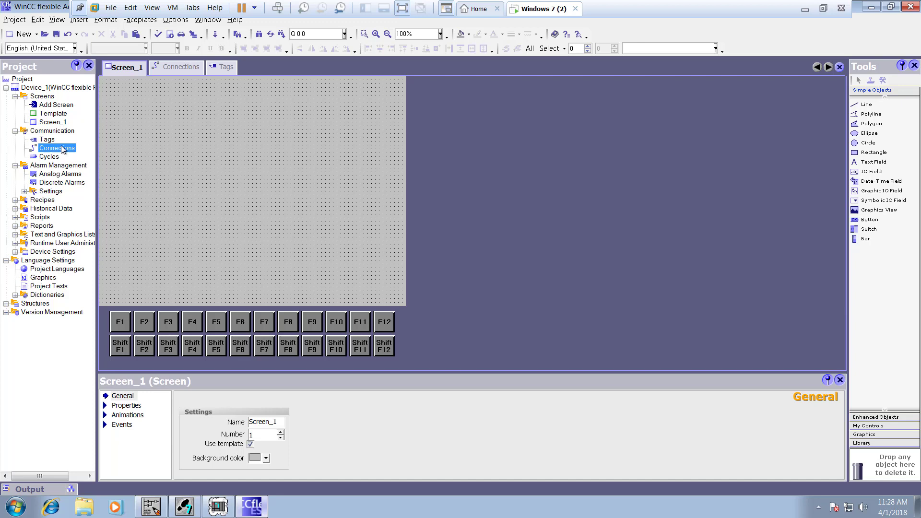
click(179, 66)
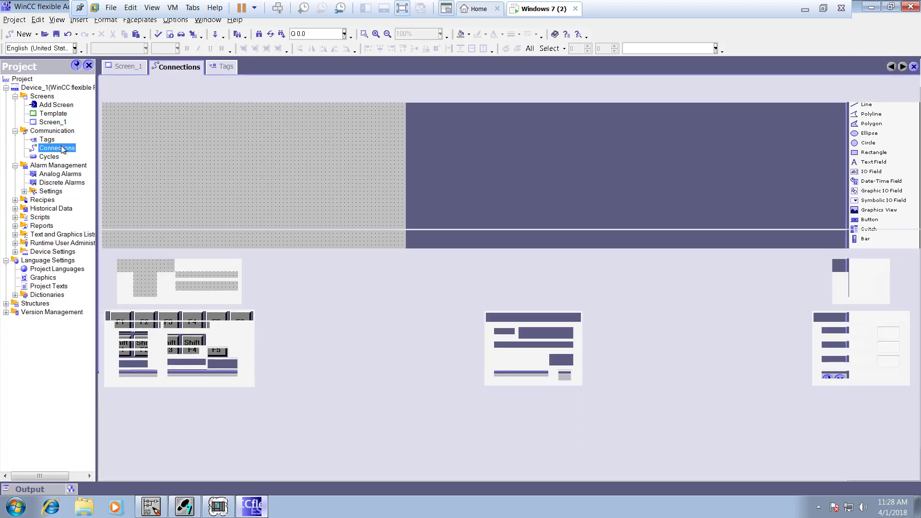
click(57, 147)
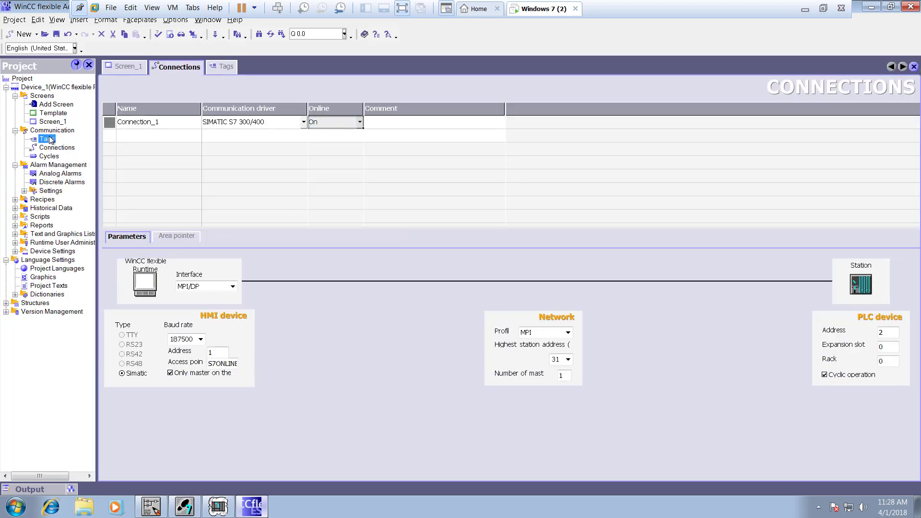
click(224, 66)
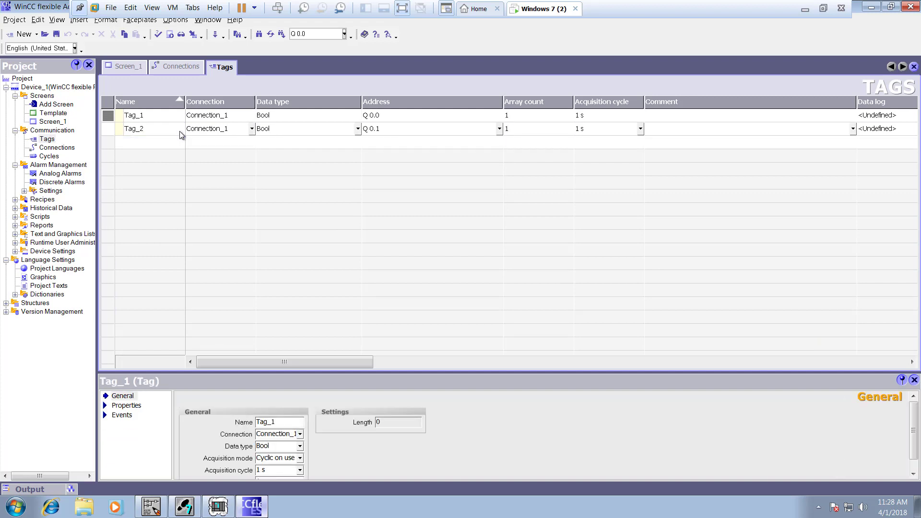
Change Tag_2's data type to Word.
click(134, 128)
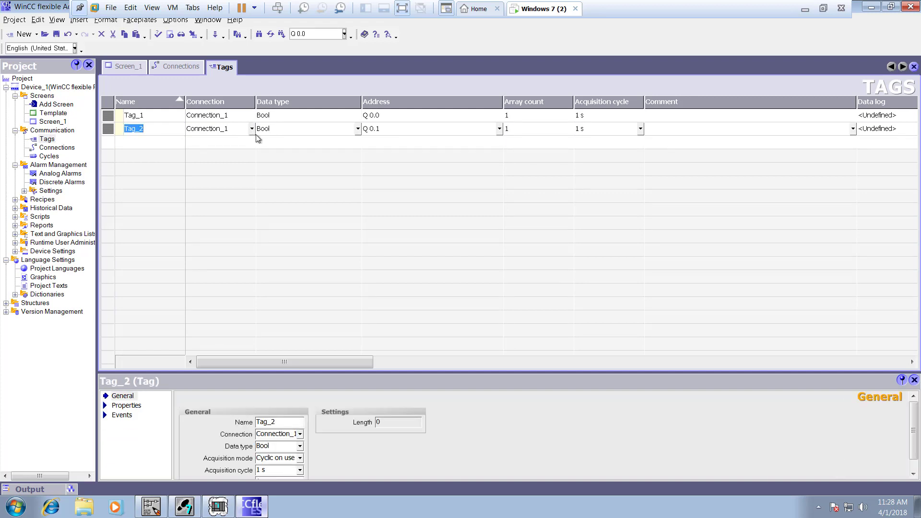
mouse_move(341, 134)
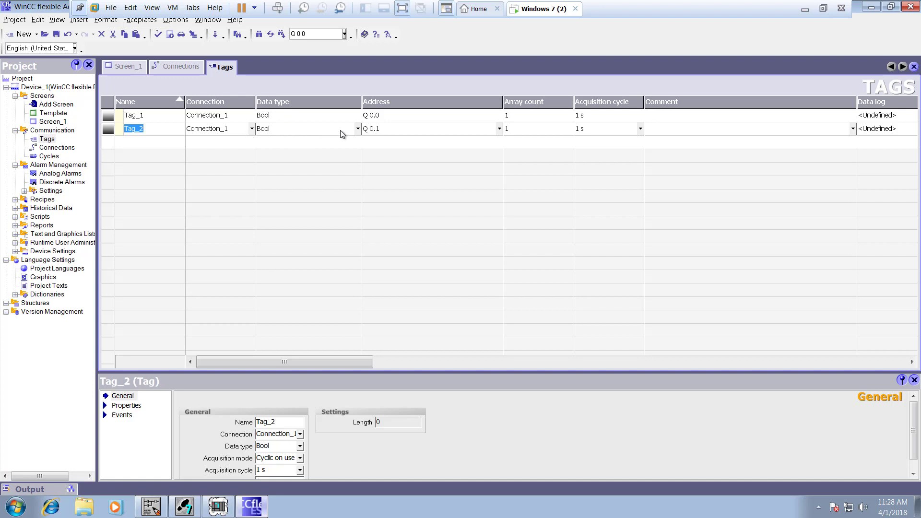
click(357, 128)
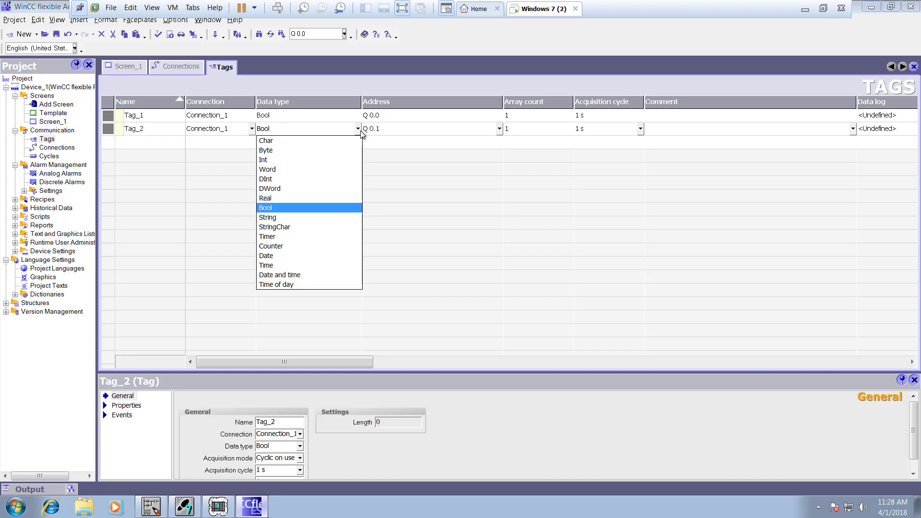
mouse_move(319, 171)
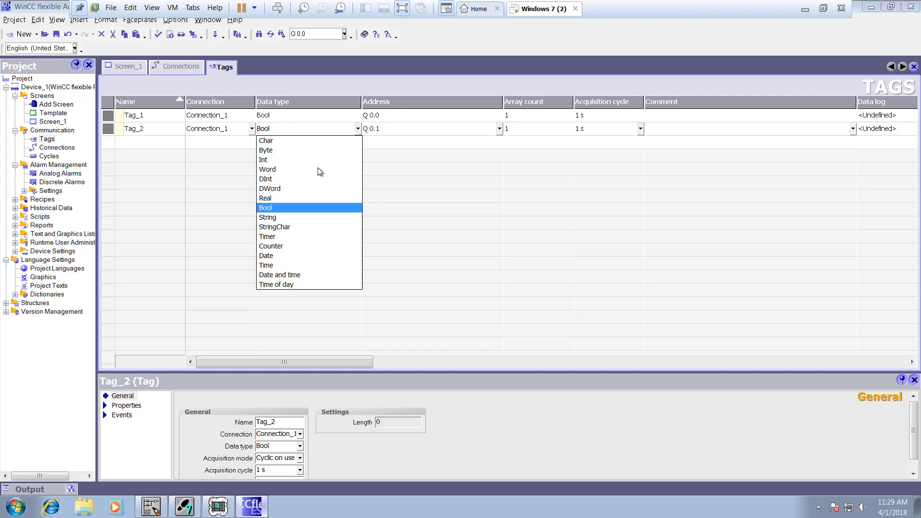
click(267, 169)
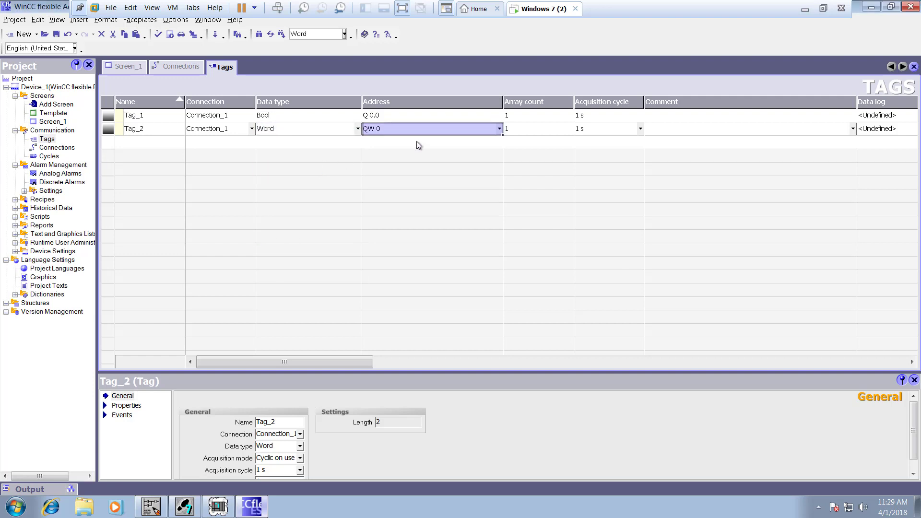
double_click(373, 129)
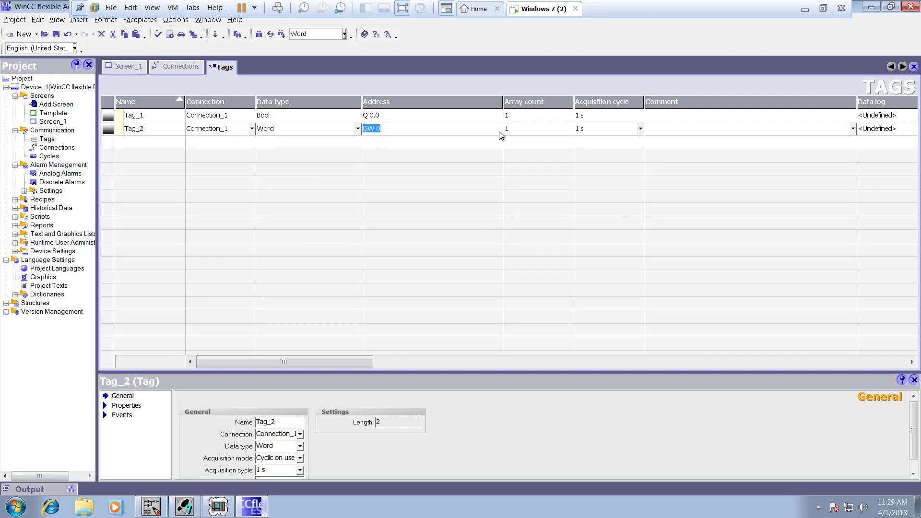
Confirm Tag_2's QW 0 address, recheck its data types, and reopen the address settings.
click(497, 128)
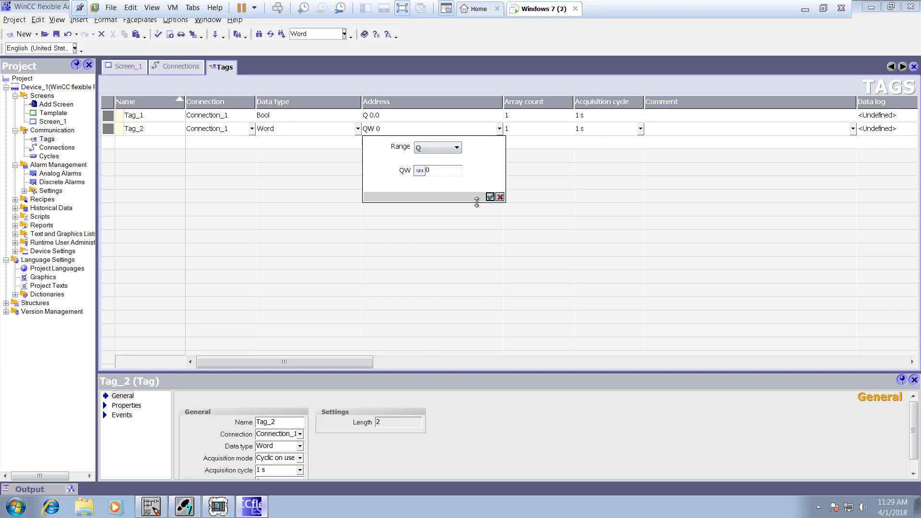
click(489, 197)
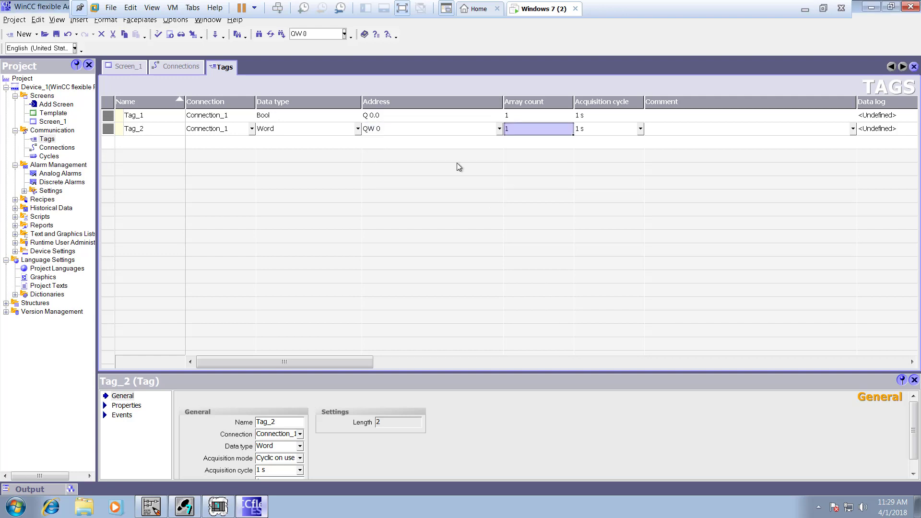
mouse_move(354, 152)
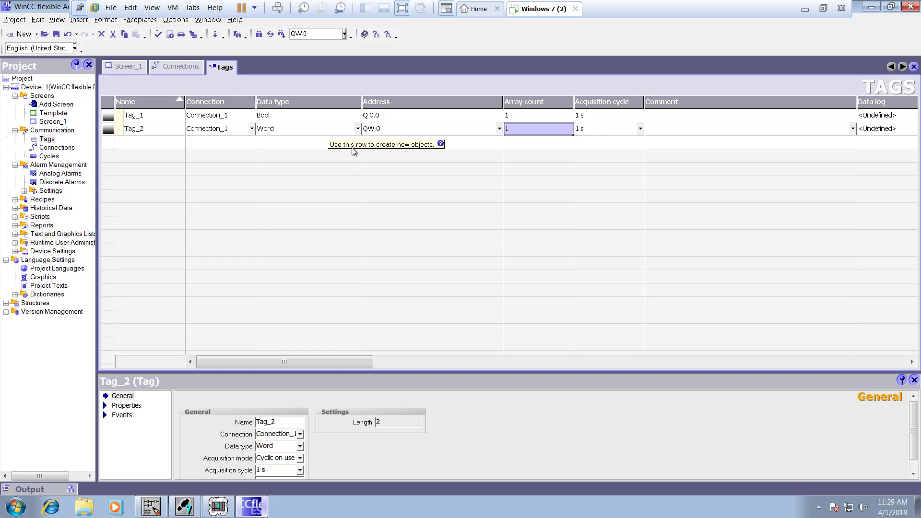
click(358, 128)
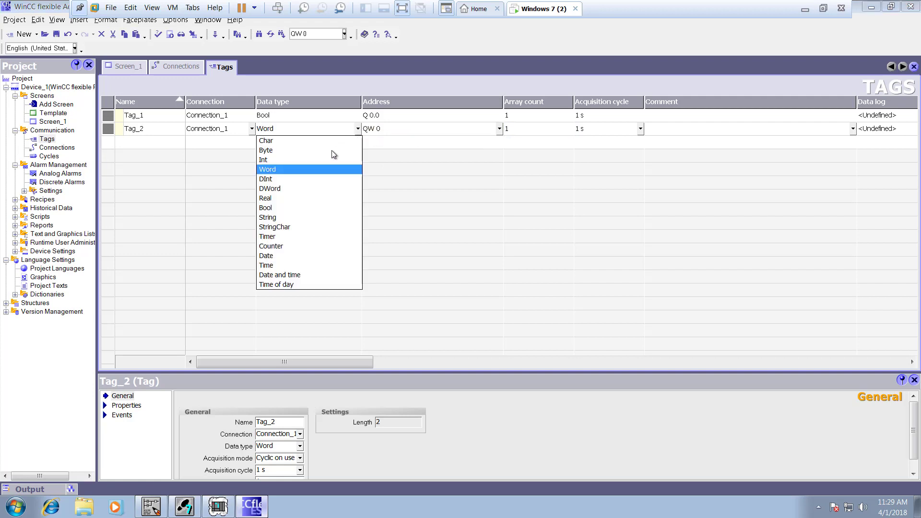
mouse_move(279, 270)
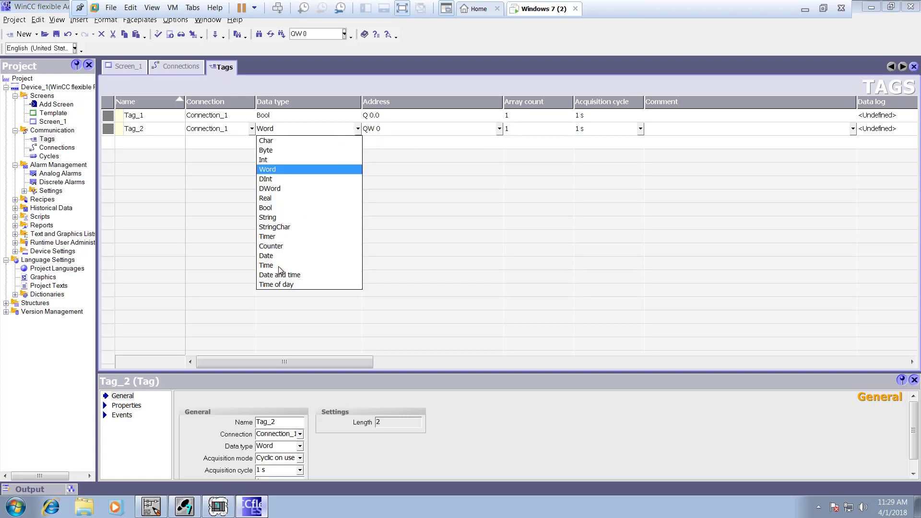
mouse_move(311, 204)
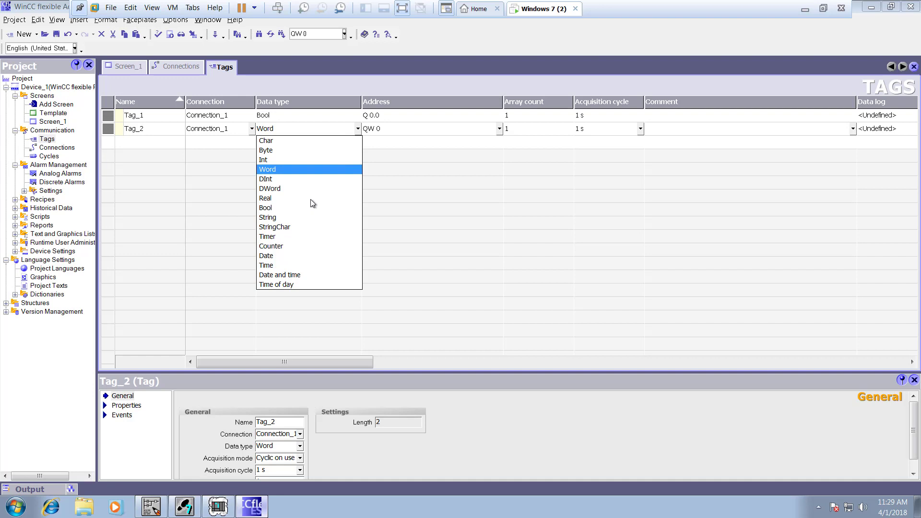
mouse_move(313, 222)
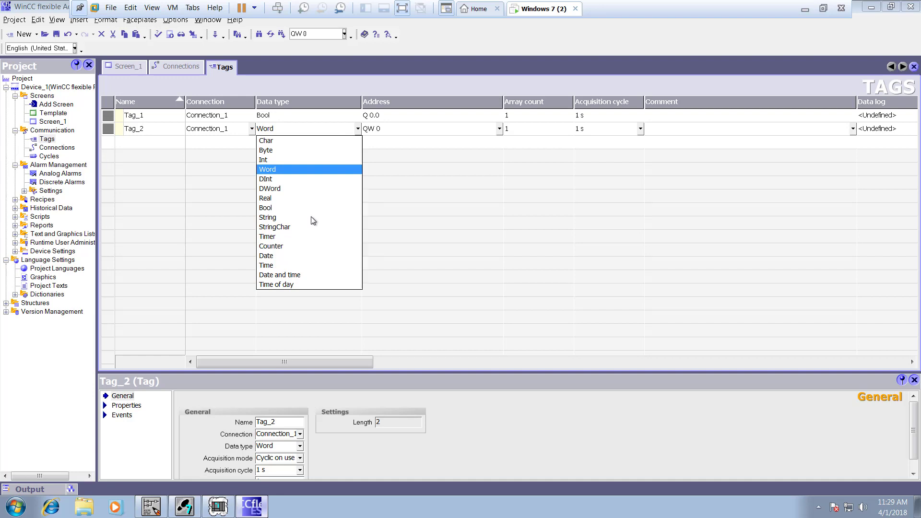
mouse_move(313, 196)
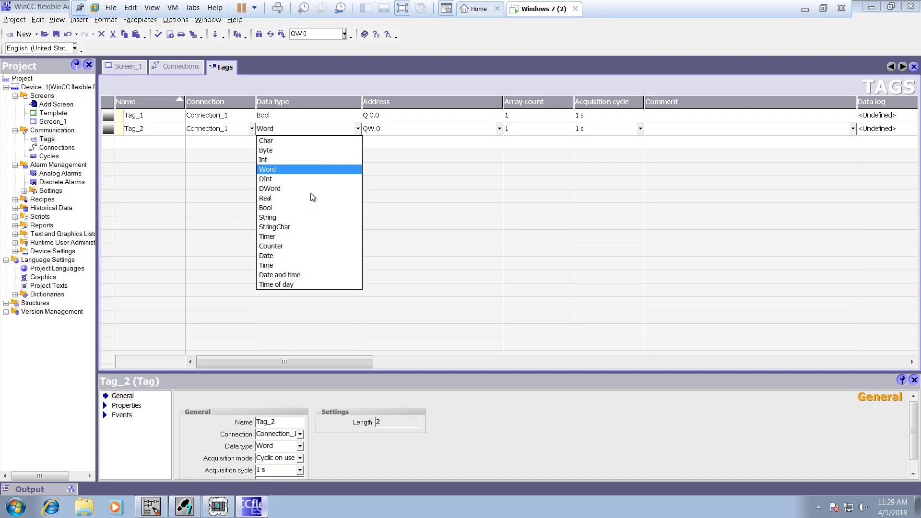
mouse_move(288, 258)
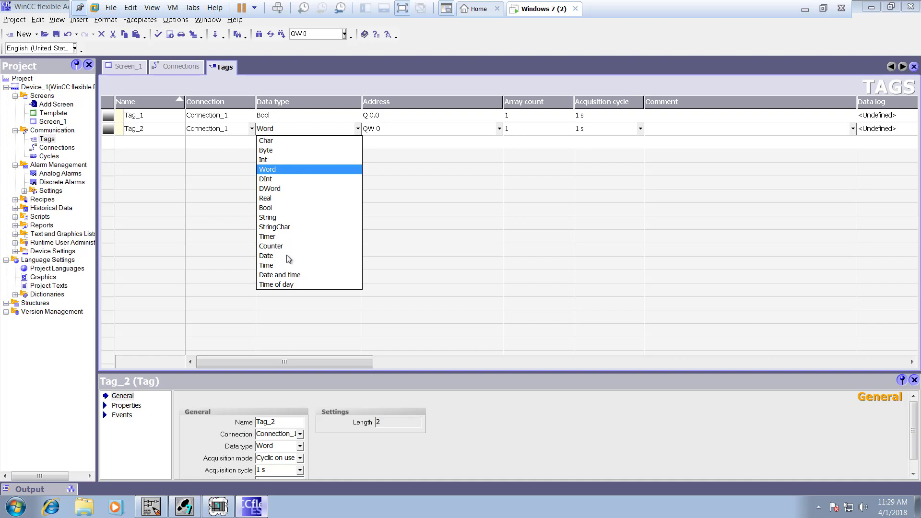
mouse_move(288, 238)
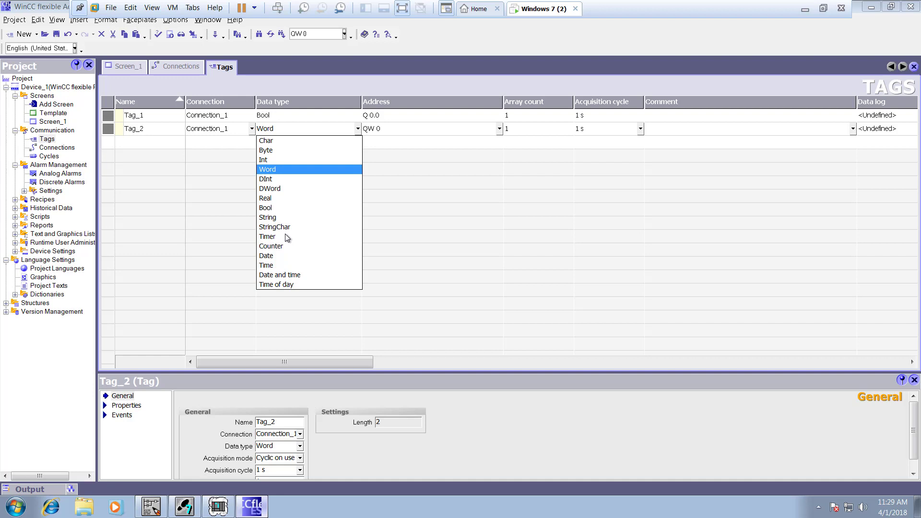
mouse_move(287, 197)
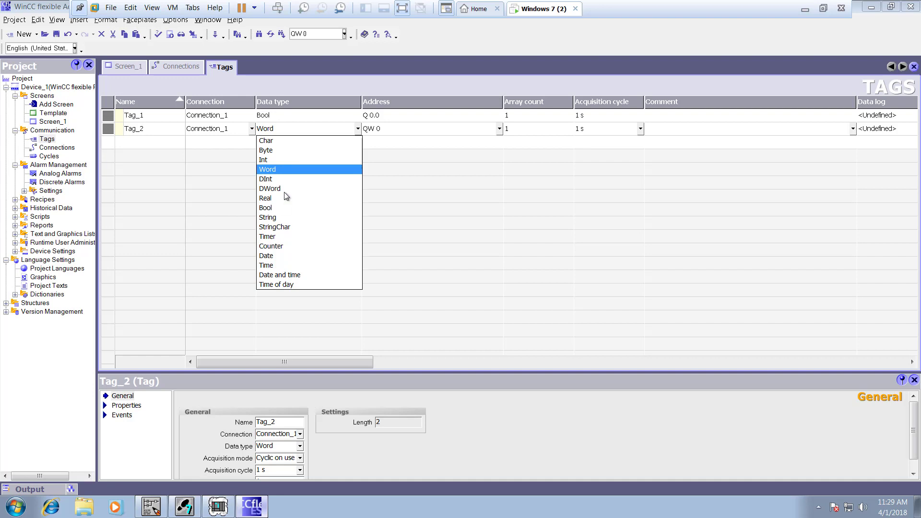
mouse_move(498, 138)
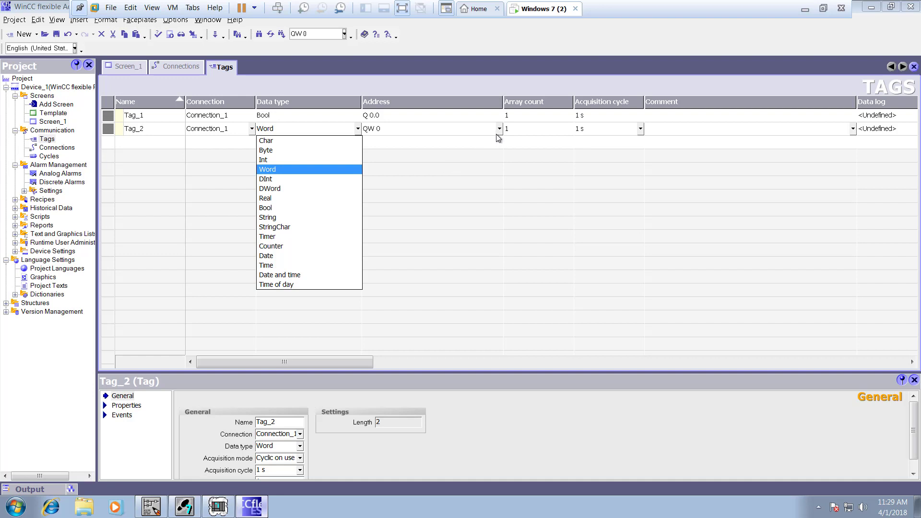
mouse_move(496, 136)
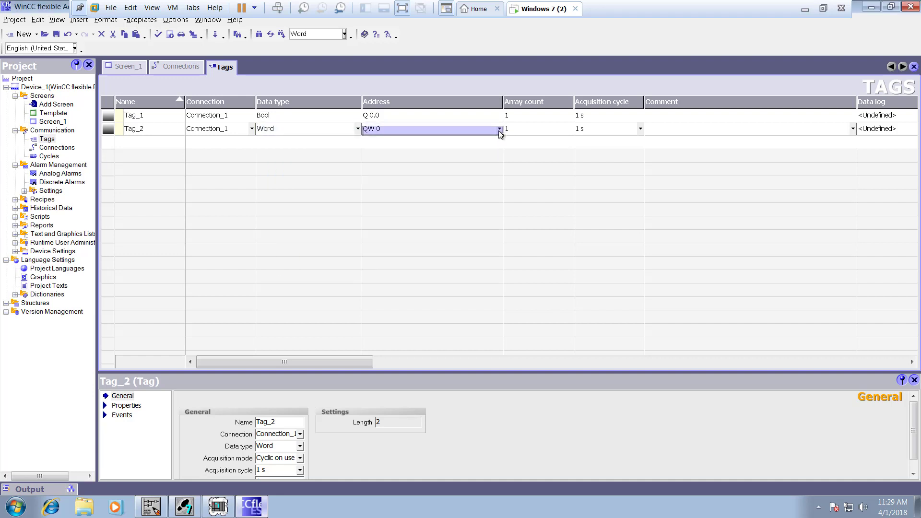
click(499, 128)
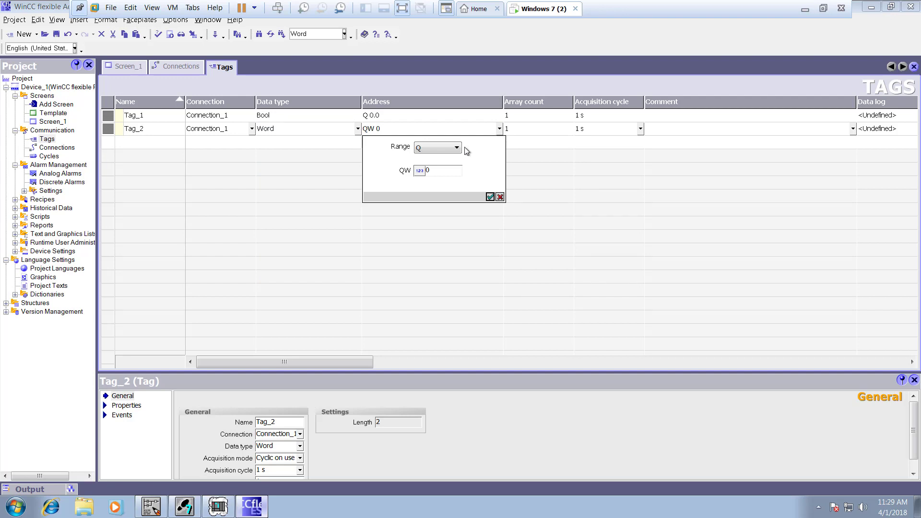
Set Tag_2's address range to Q at QW 0 and confirm it.
click(456, 148)
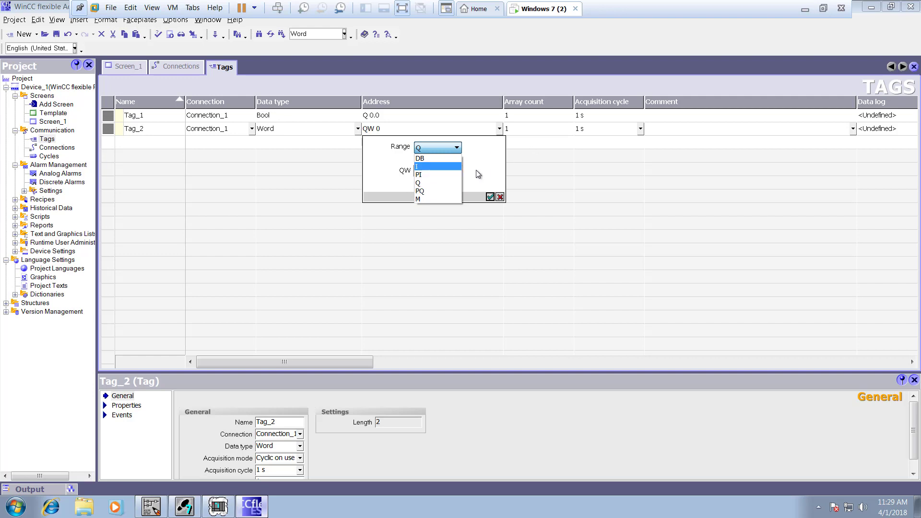
mouse_move(486, 194)
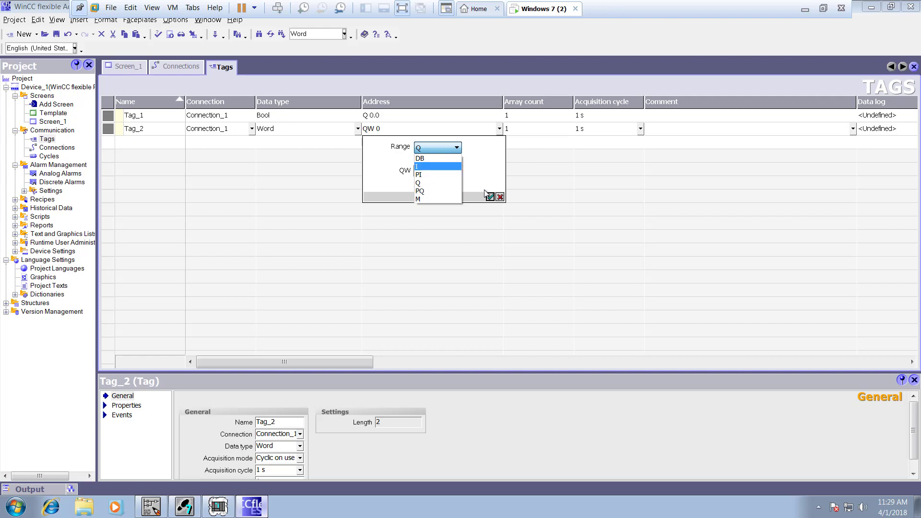
click(418, 183)
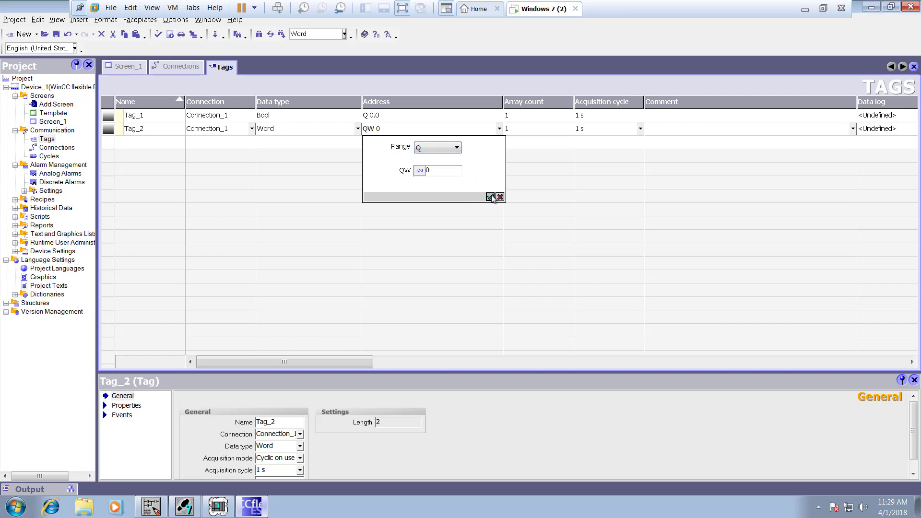
click(491, 196)
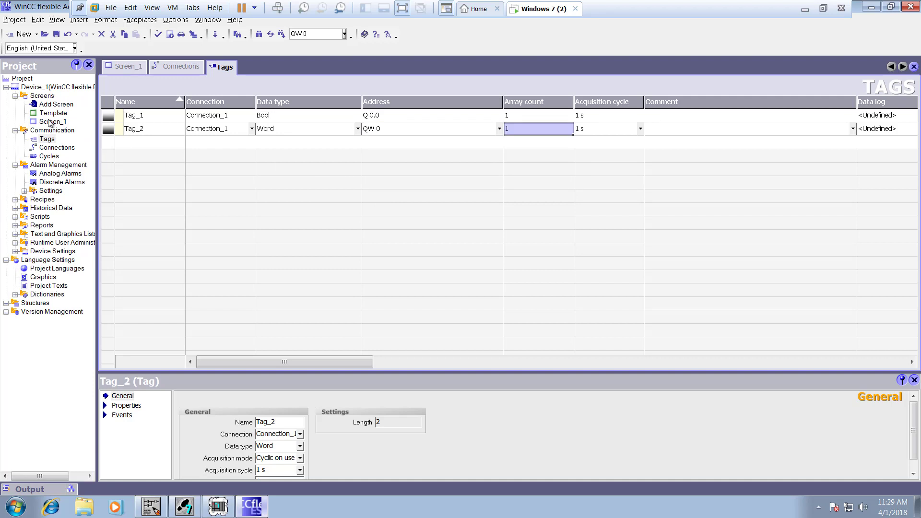
Open Screen_1, place a Bar from Simple Objects, and select Bar_1.
click(123, 66)
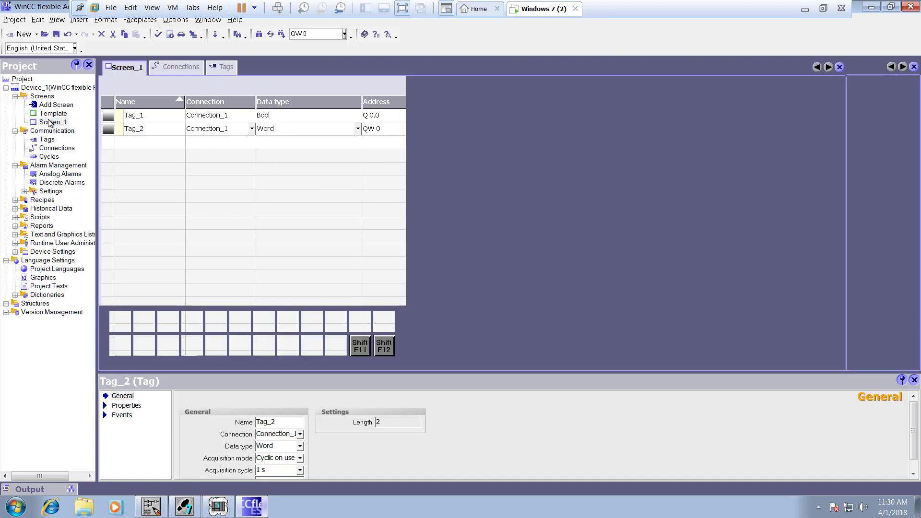
click(123, 66)
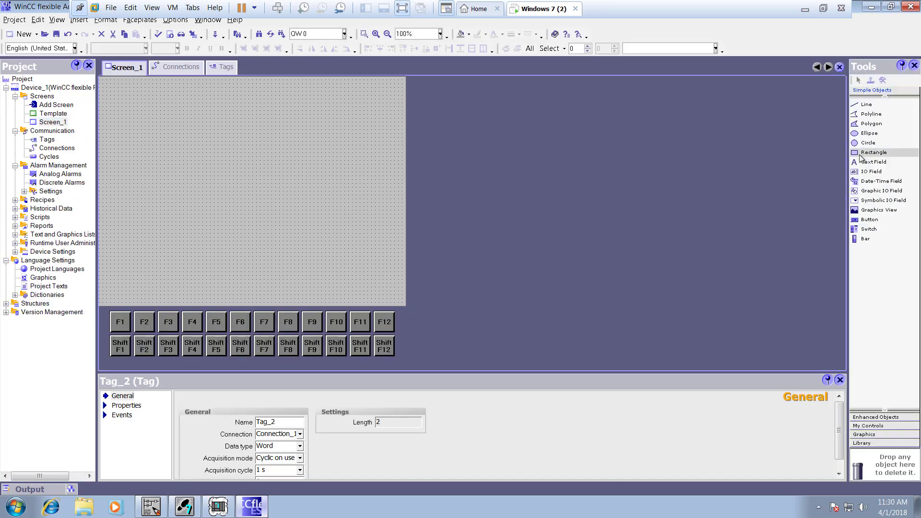
click(52, 121)
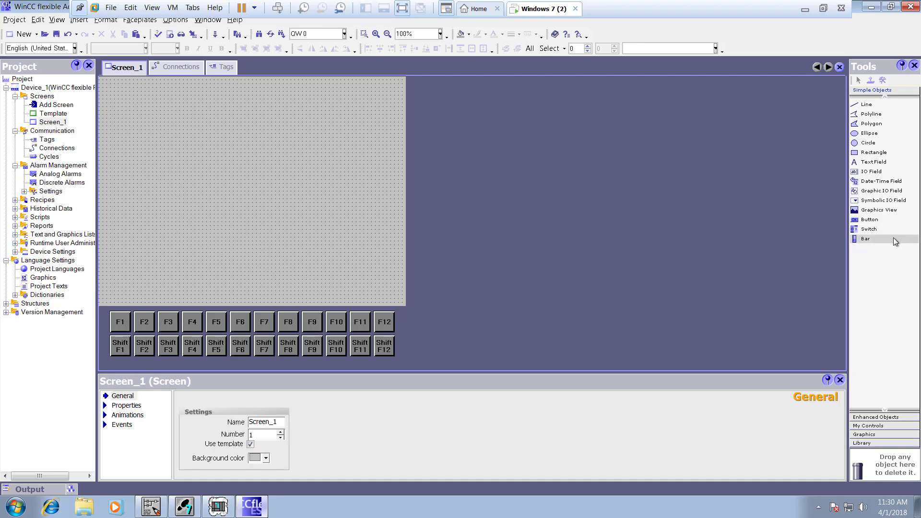
click(866, 238)
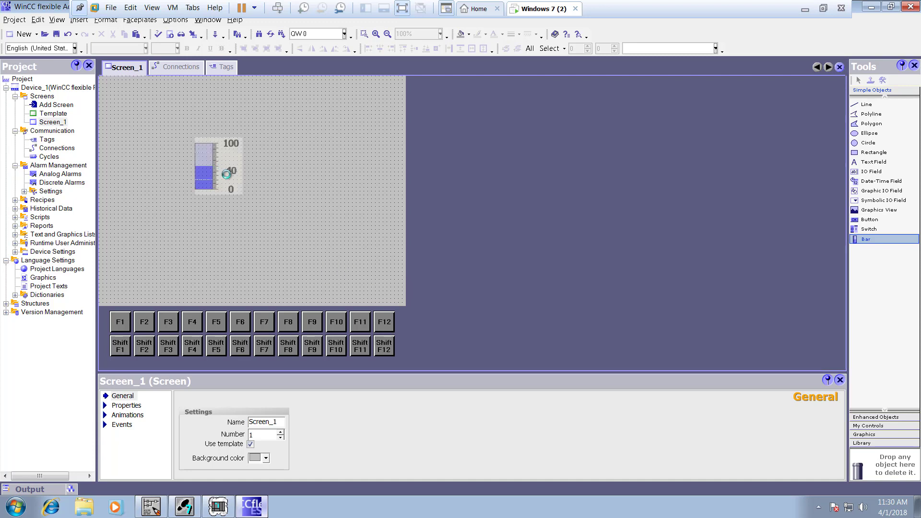
click(217, 167)
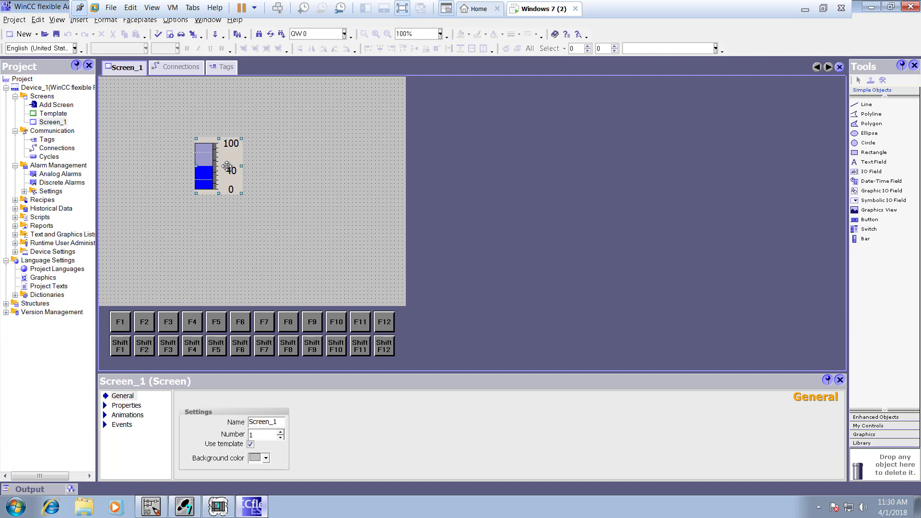
click(839, 380)
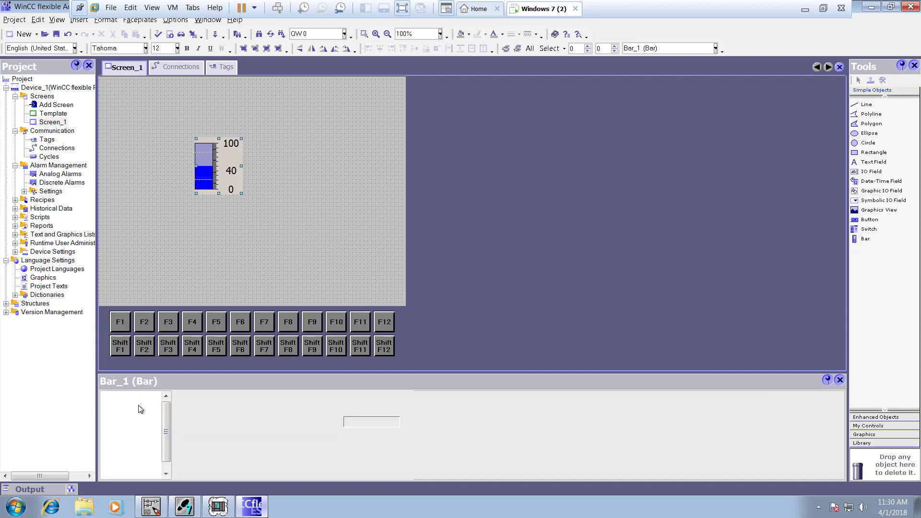
Give Bar_1 a maximum value of 900, bind it to Tag_2, and start runtime.
click(139, 415)
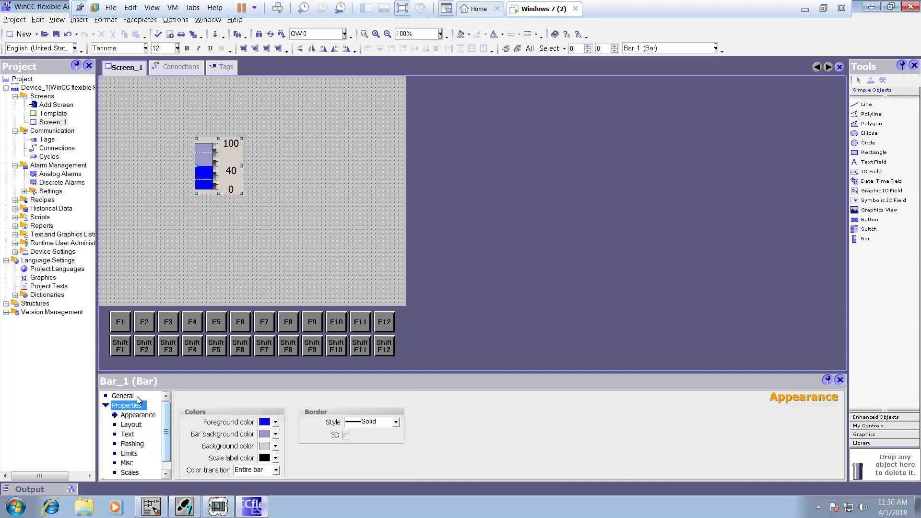
click(122, 395)
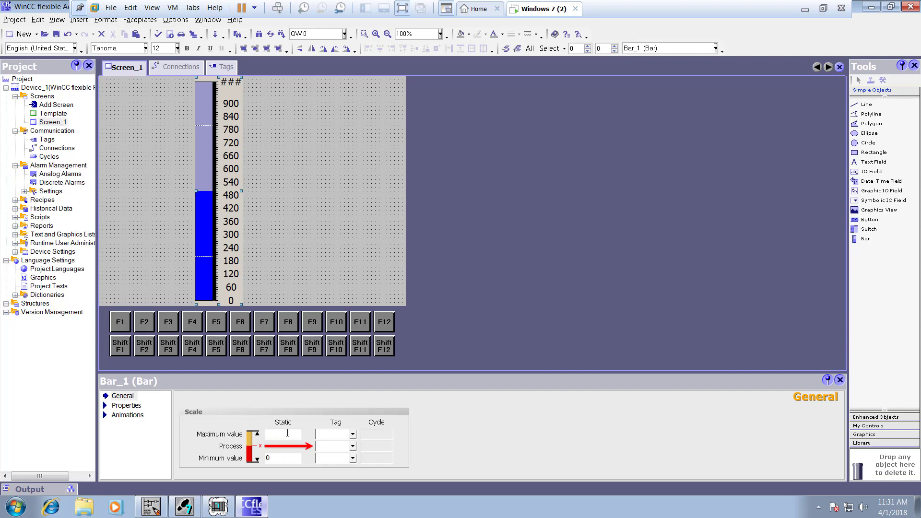
text(900)
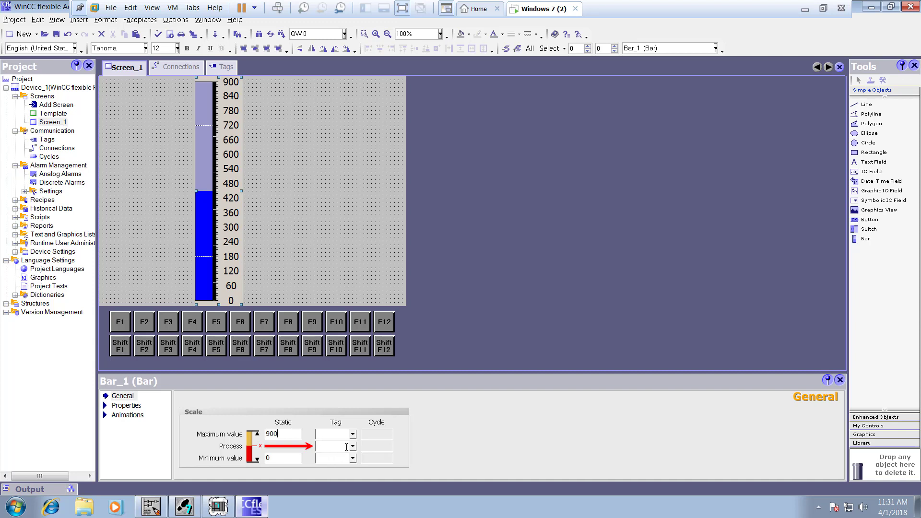
click(353, 446)
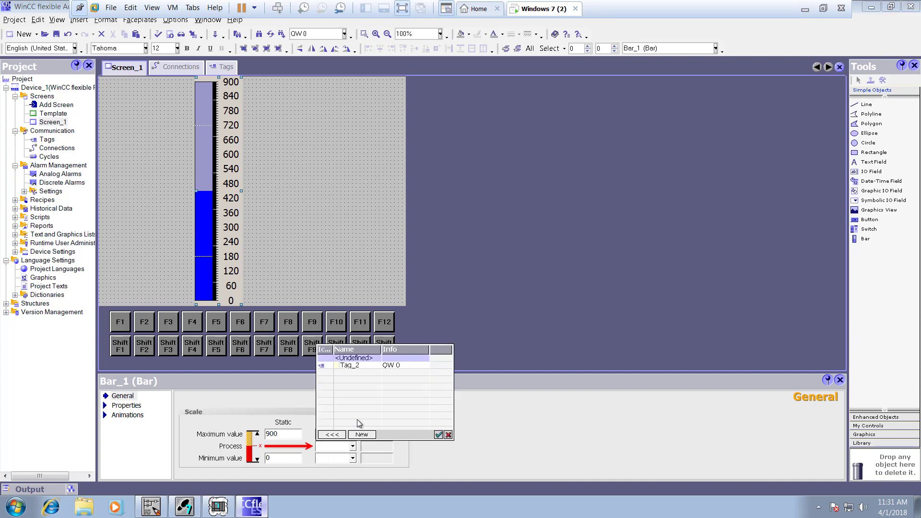
click(447, 434)
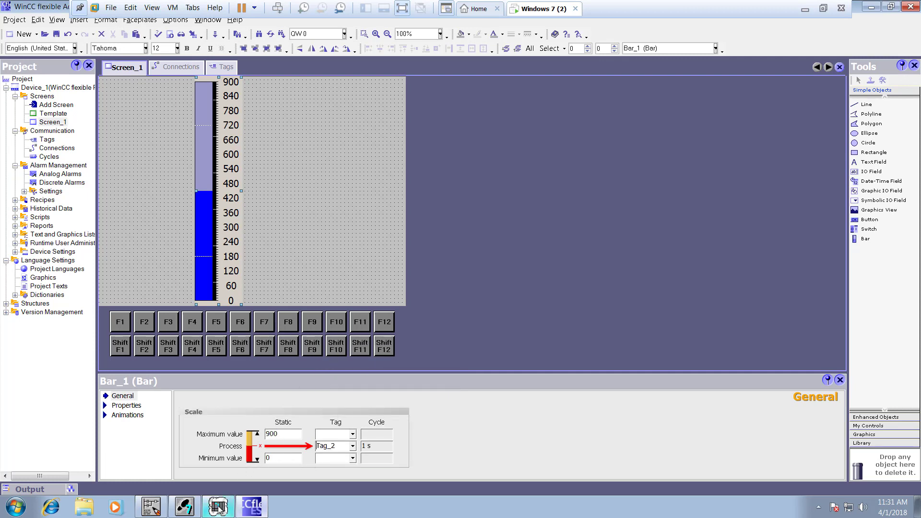
click(217, 506)
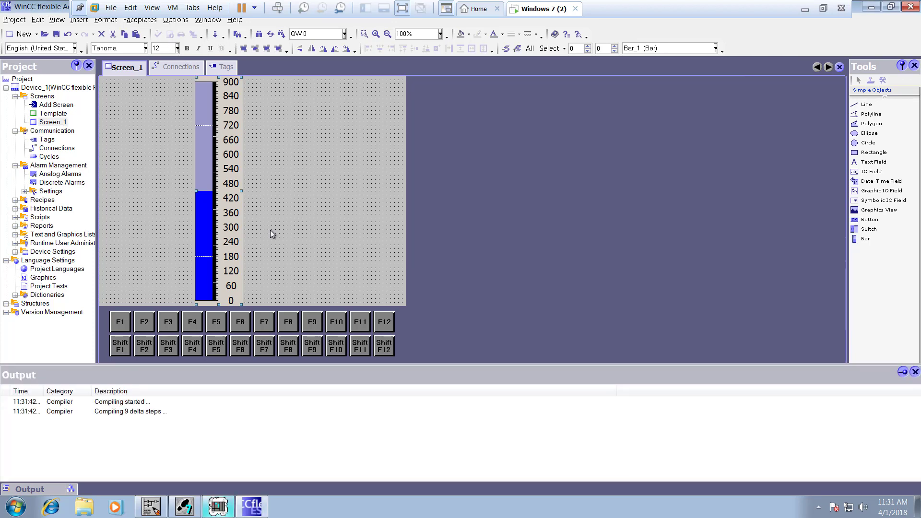
Launch the runtime screen and bring S7-PLCSIM's IW 0 window into view.
click(219, 507)
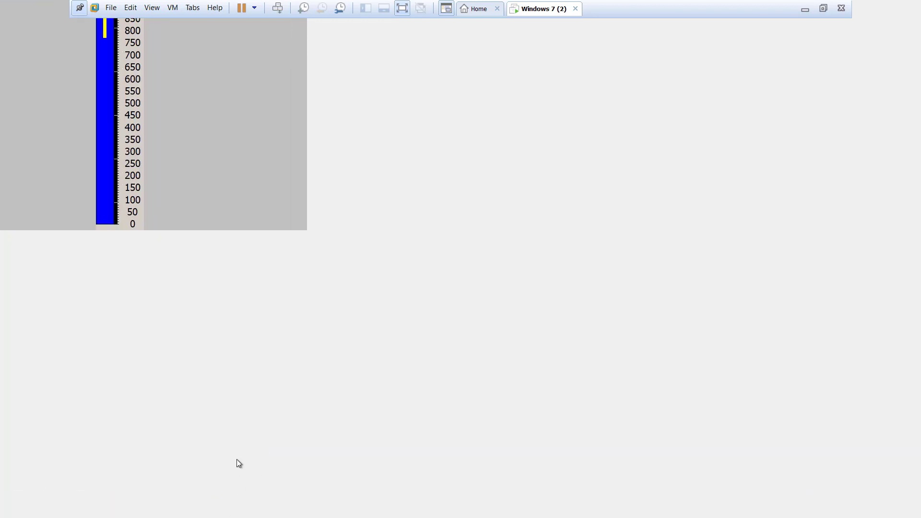
click(217, 507)
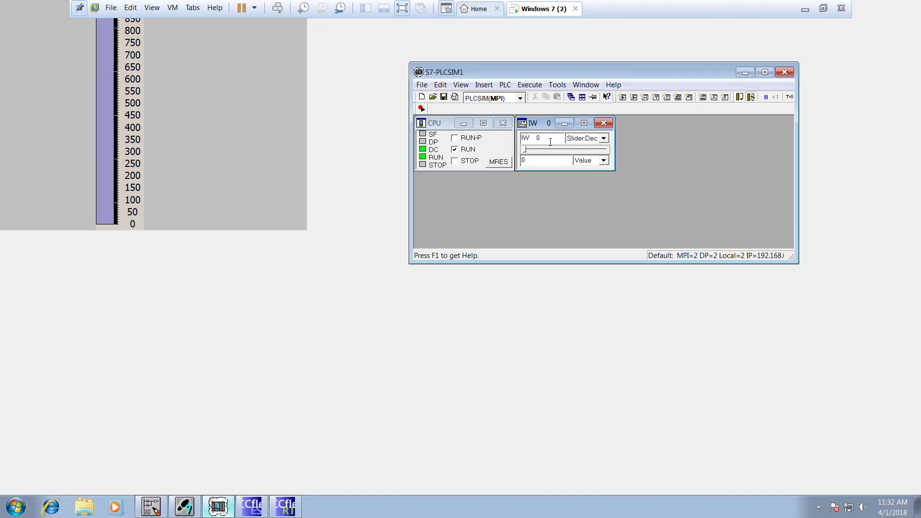
Switch S7-PLCSIM IW 0 to Decimal display and enter 900 so the bar fills.
click(604, 137)
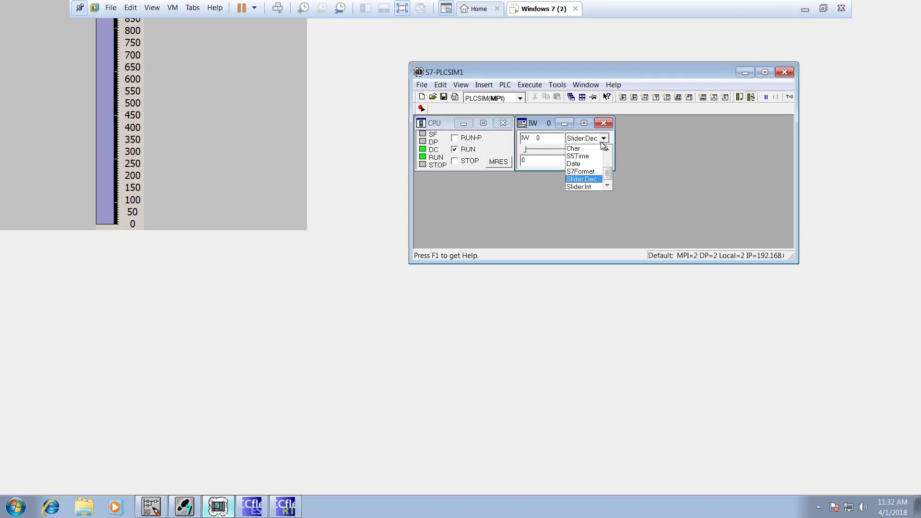
mouse_move(598, 181)
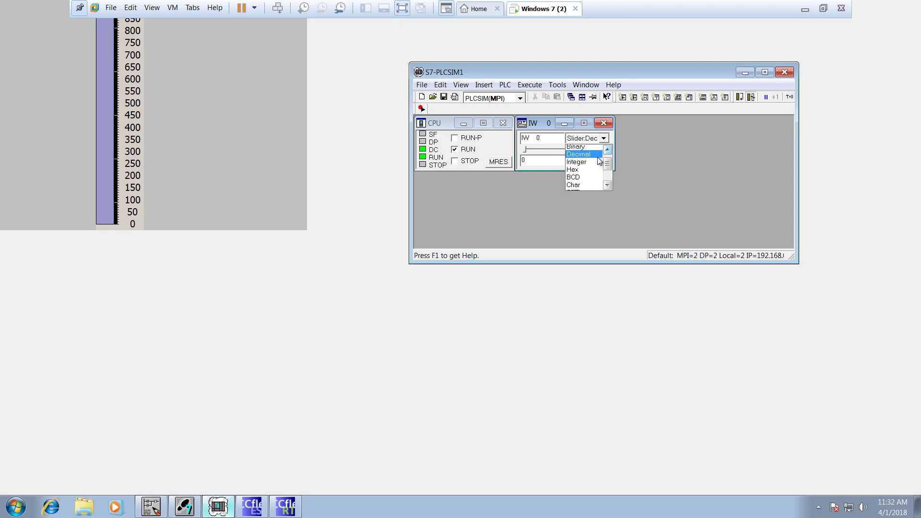
click(578, 154)
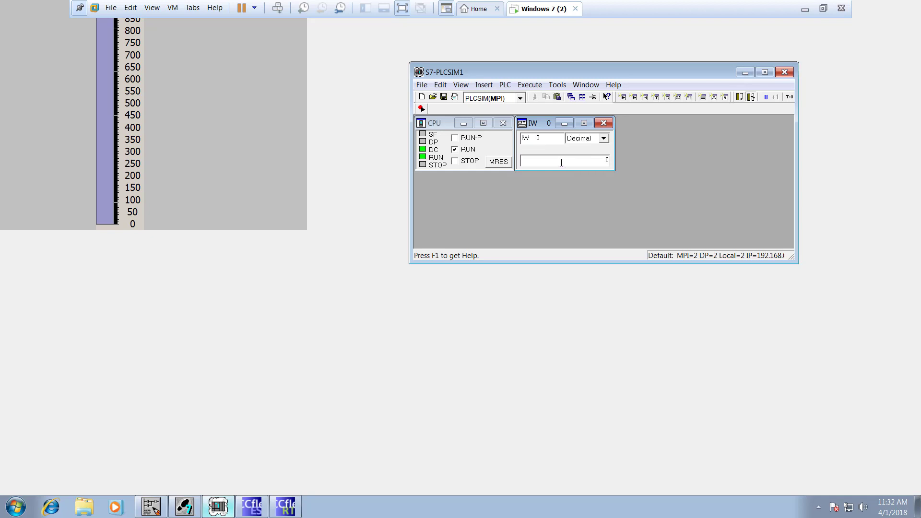
text(100)
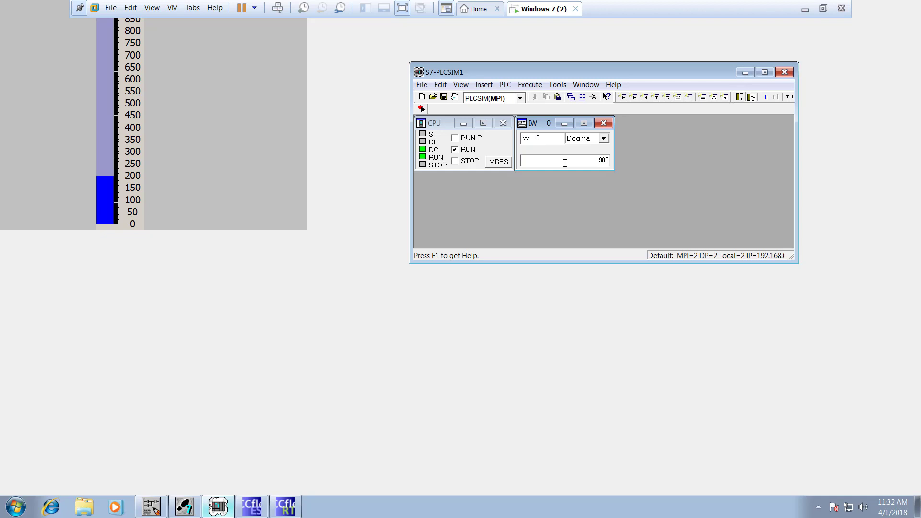
key(Return)
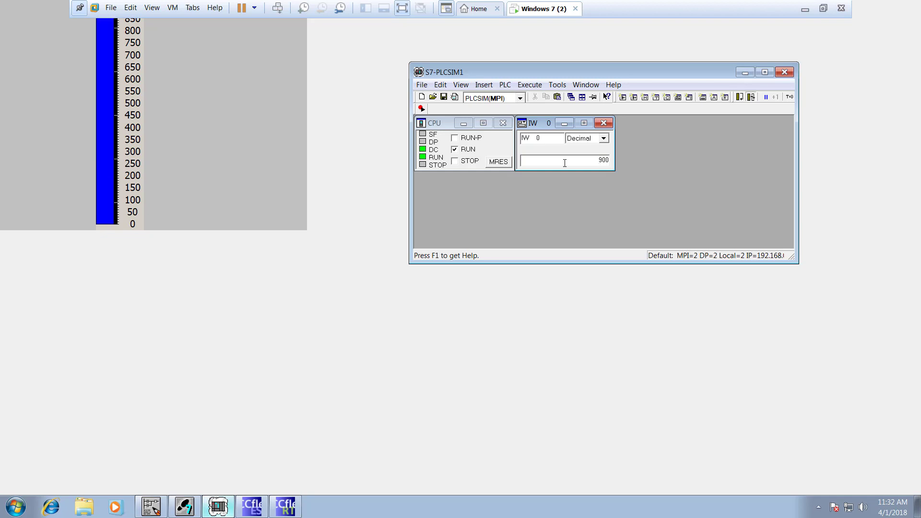
mouse_move(373, 232)
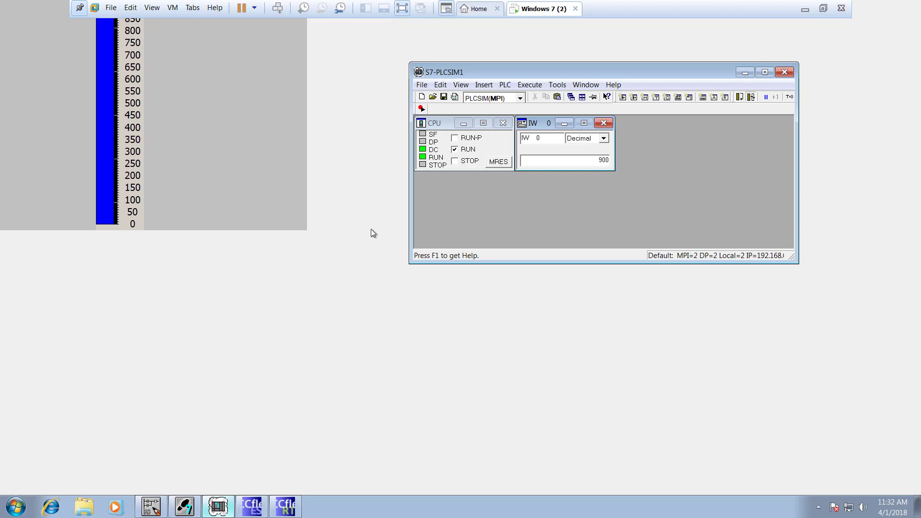